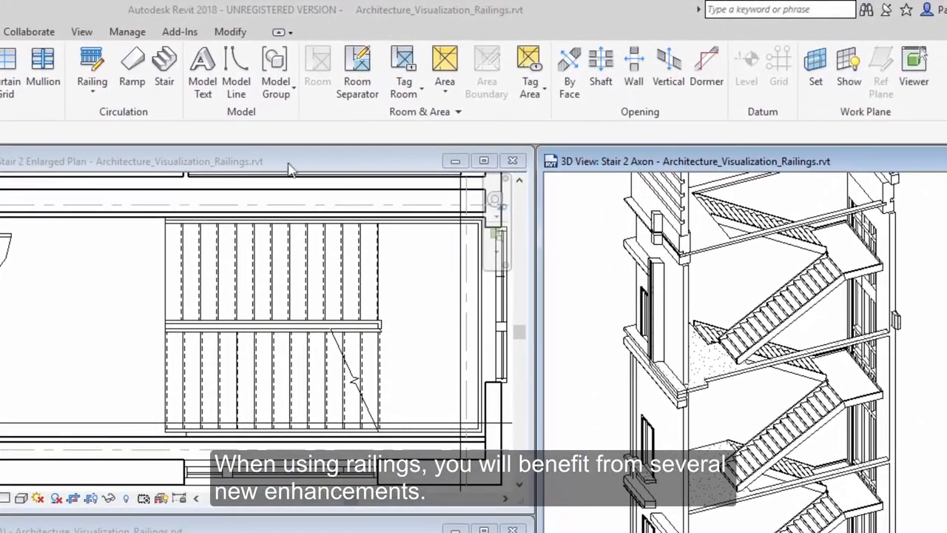
Place railings on all flights of the multistory stair tower using Place on Stair/Ramp
left_click(92, 70)
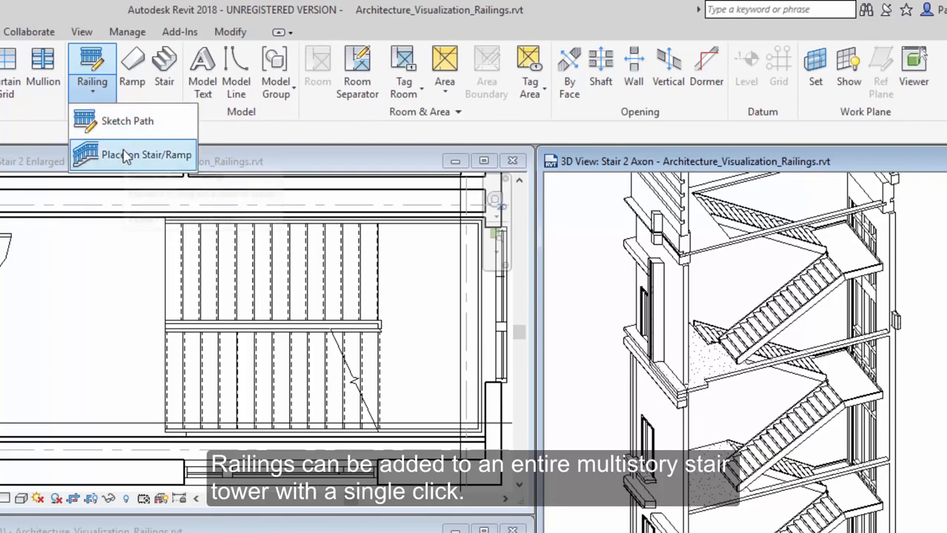
left_click(146, 154)
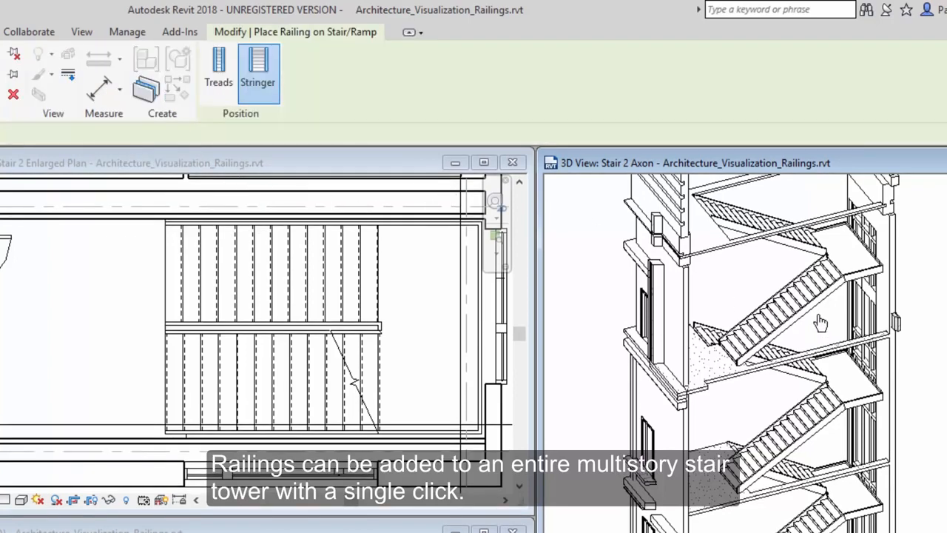
left_click(820, 324)
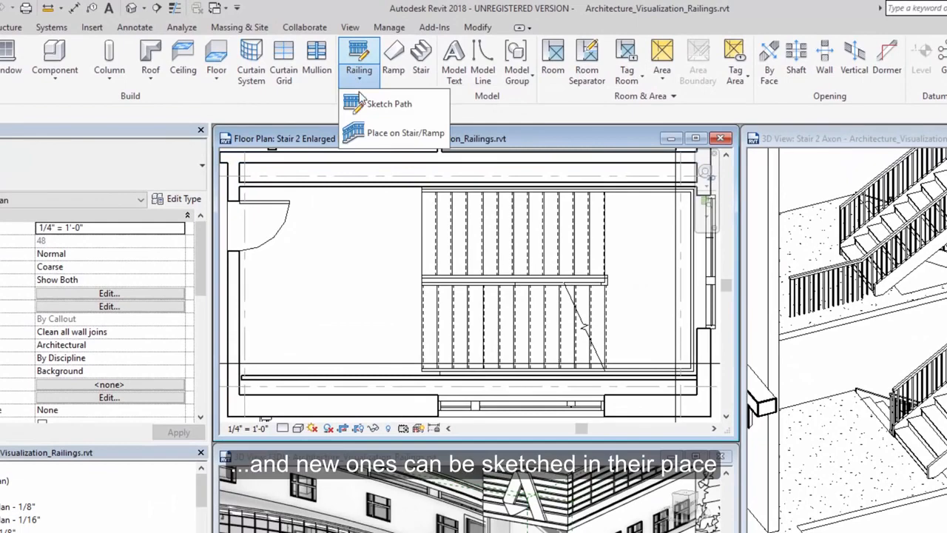
Sketch a 13-foot railing line along the lower stair flight in the plan and finish it
left_click(388, 104)
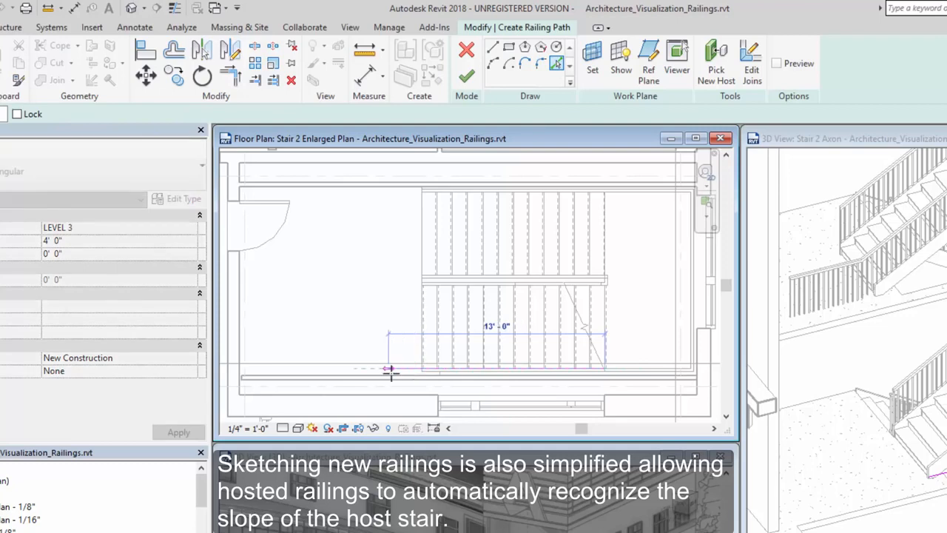
left_click_drag(390, 370, 647, 366)
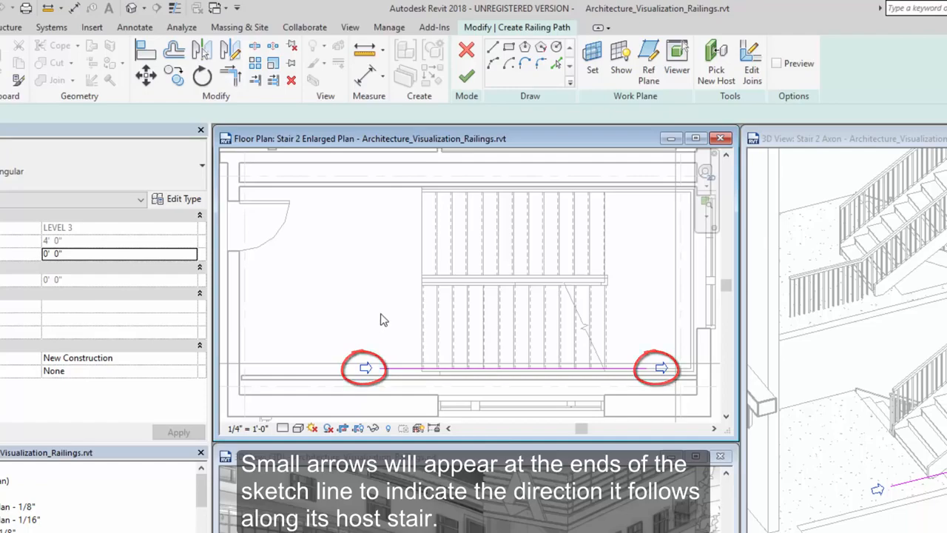
left_click(466, 77)
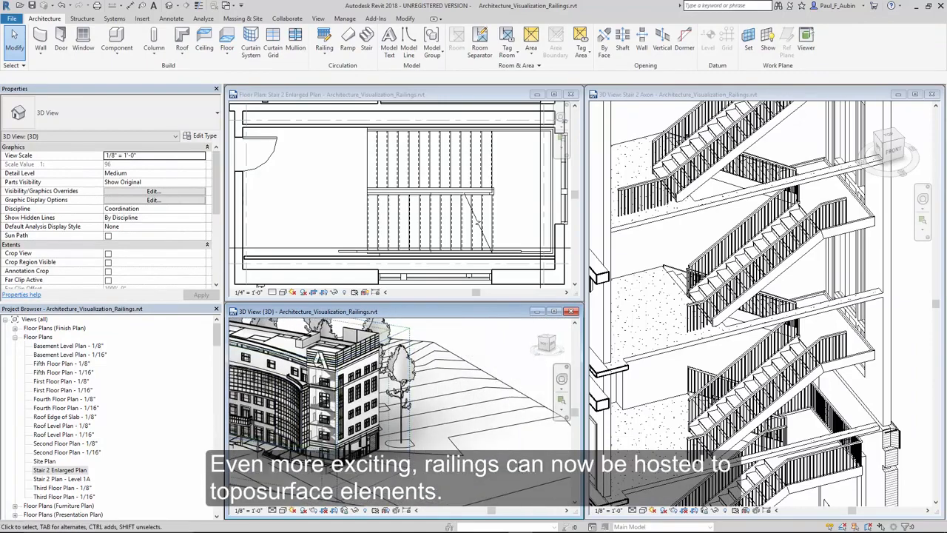
Start a new Sketch Path railing across the sloped site toposurface
left_click(324, 41)
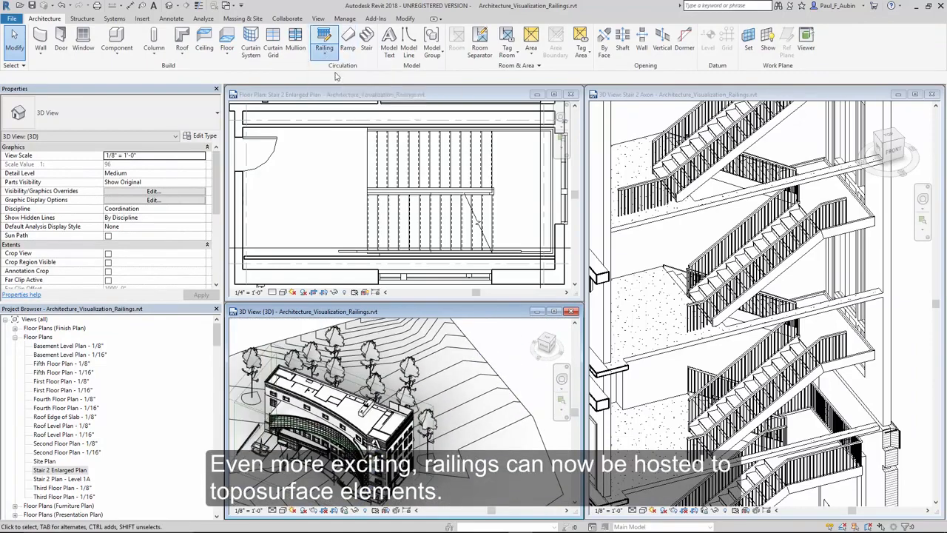
left_click(324, 42)
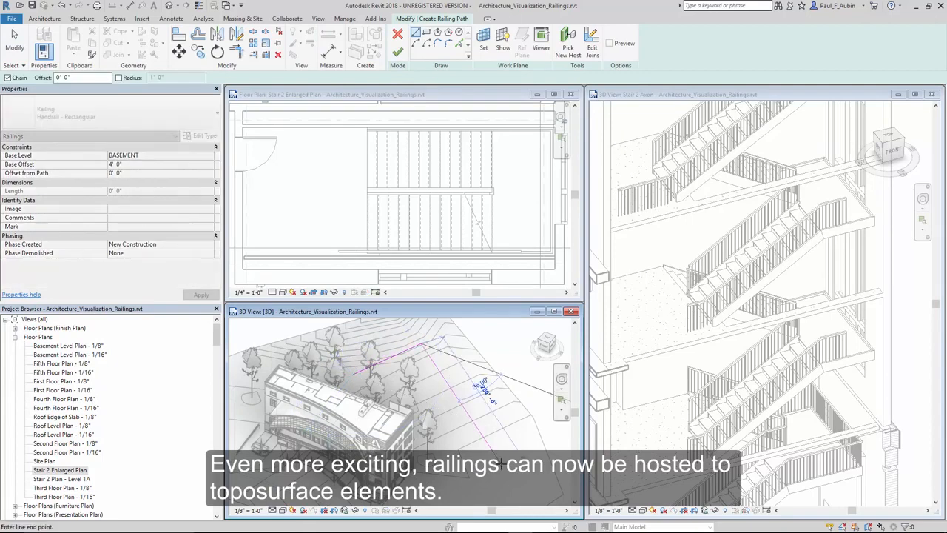